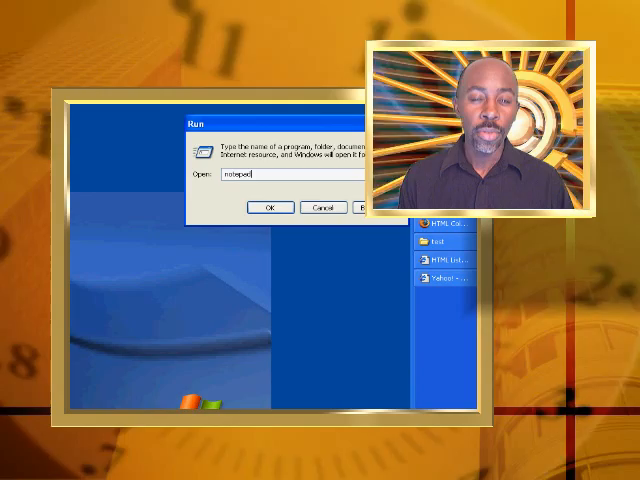
Launch Notepad through the Run dialog to get a blank untitled document
click(266, 208)
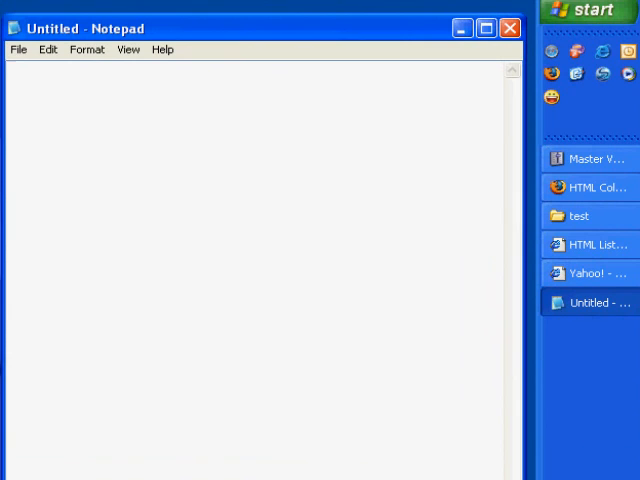
Enter the line 'My 1st web site' into the blank Notepad document
text(My 1st web site)
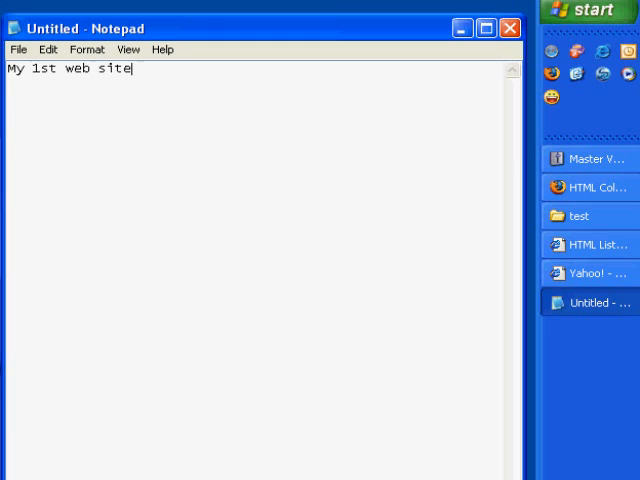
click(18, 48)
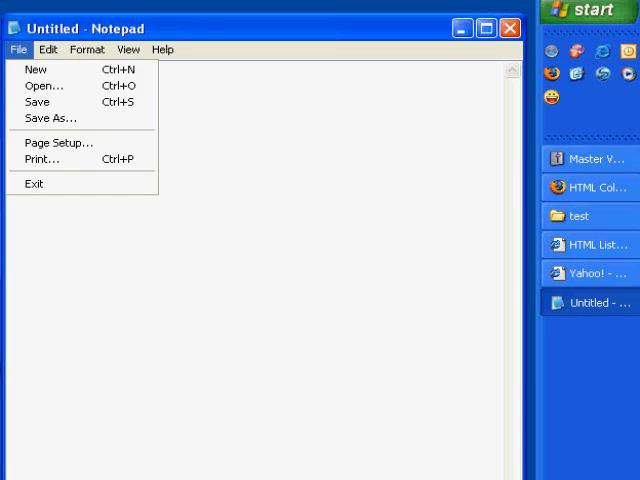
Save the document as 1st-web-site in the test folder with file type All Files
click(52, 118)
text(1st)
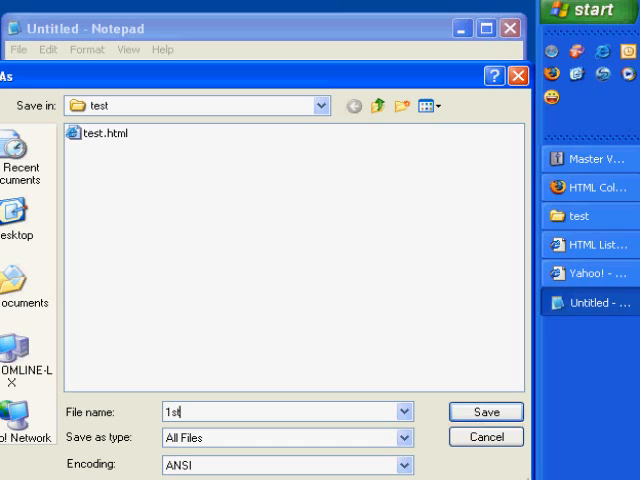
text(-web-site)
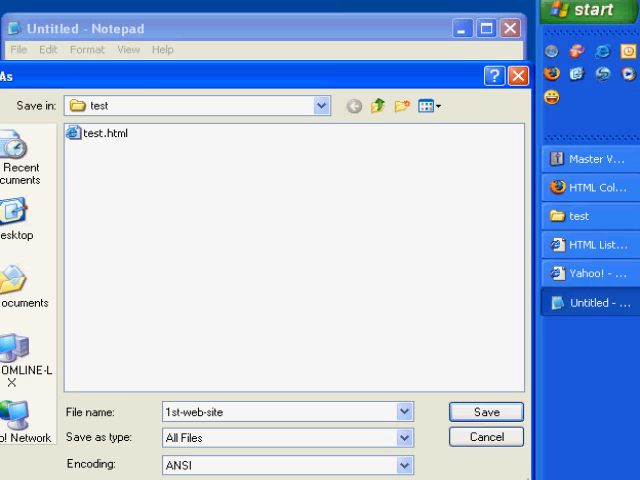
click(484, 412)
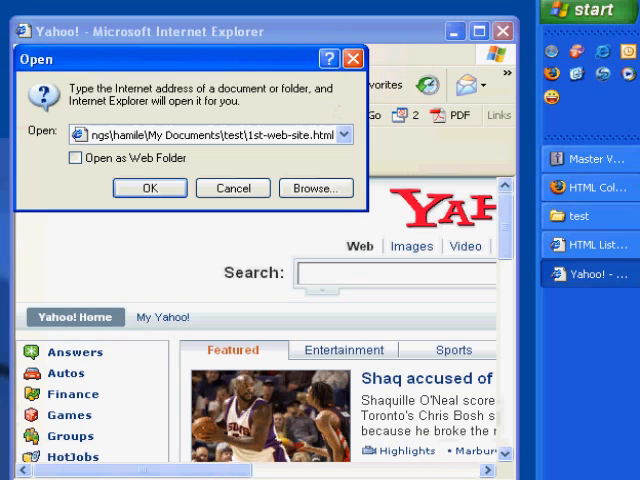
Open the saved test\1st-web-site.html file as a page in Internet Explorer
click(148, 188)
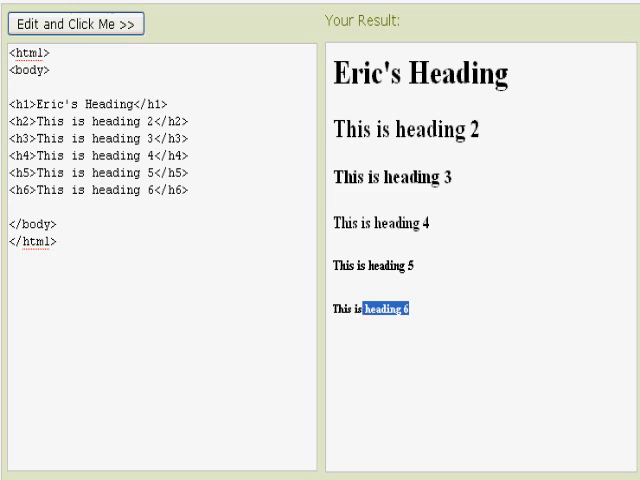
Render the heading example with h1 changed to Eric's Heading
click(76, 24)
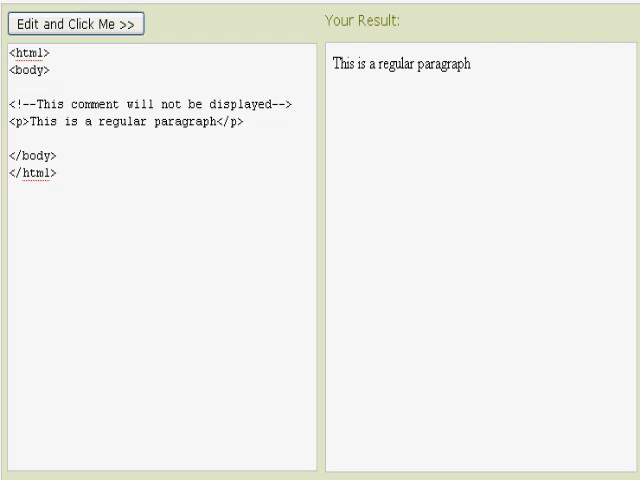
Load the paragraph example and highlight the second rendered paragraph in the result
click(72, 24)
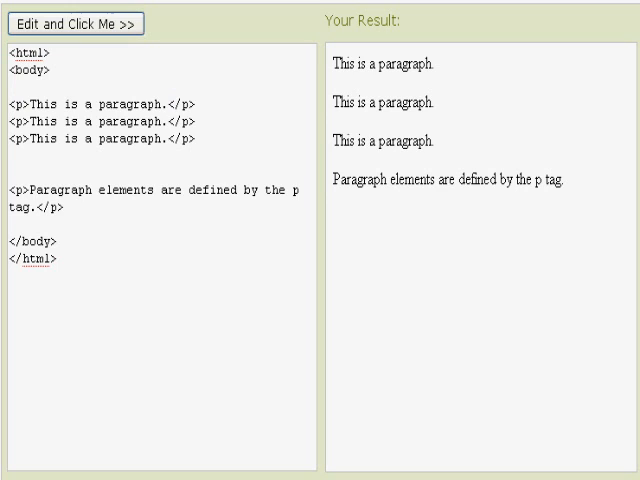
double_click(404, 64)
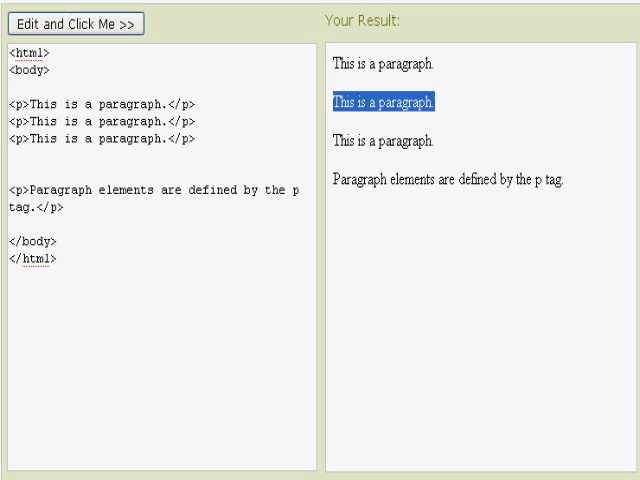
Load the line-break example and insert <br /><br /> tags into the paragraph
click(80, 24)
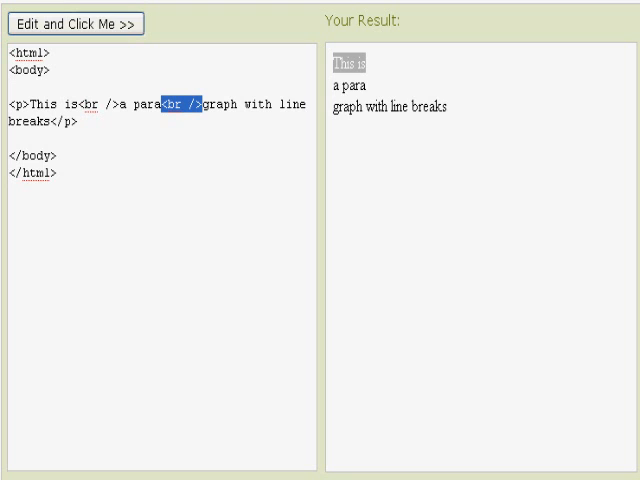
text(<br /><br />)
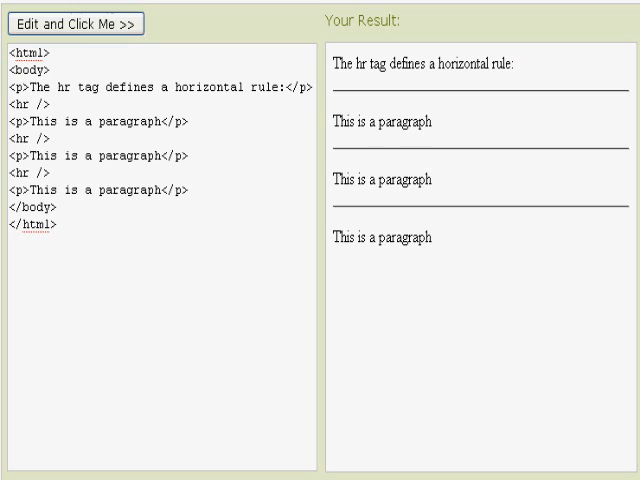
Add <hr /><hr /> after the first rule and render the extra horizontal rules
double_click(18, 100)
text(<hr /><hr /><hr />)
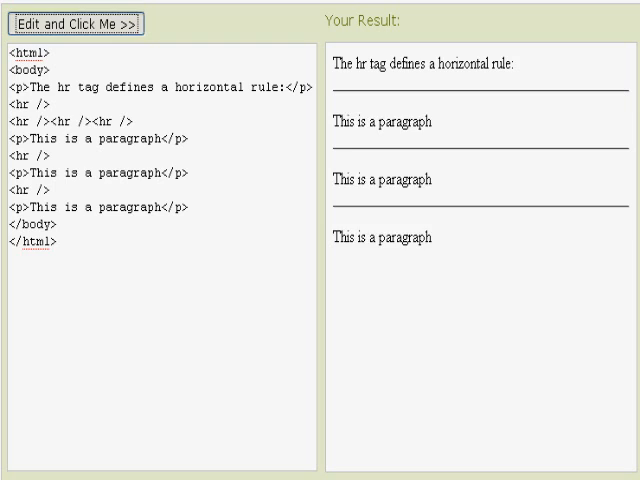
click(78, 22)
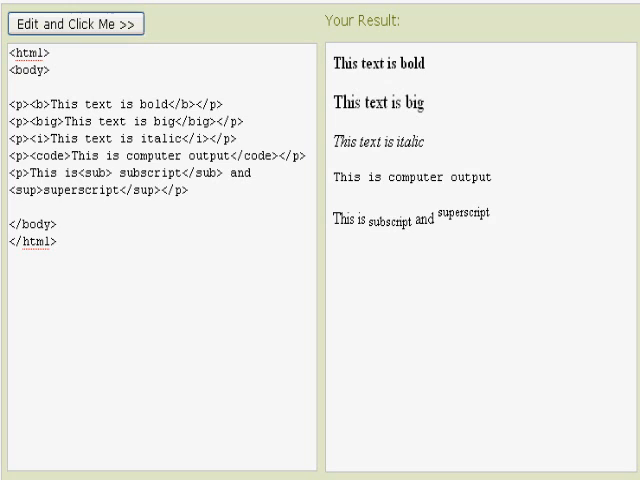
Highlight the sub and sup tags and the superscript word, then load the styles example
drag(350, 64, 440, 64)
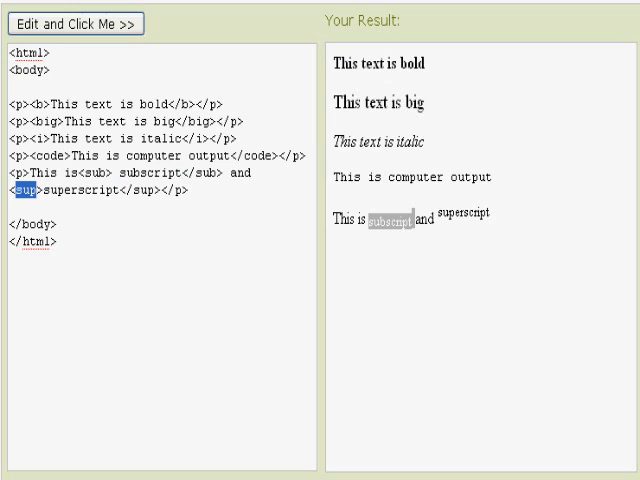
double_click(466, 214)
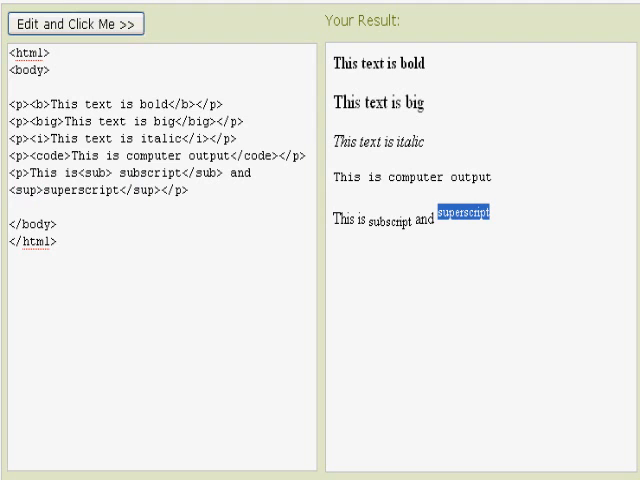
click(76, 24)
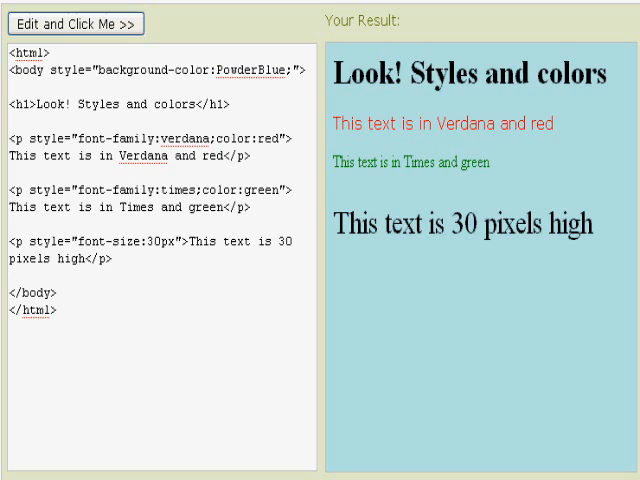
Change the body background from PowderBlue to Purple, then Orange, rendering each
double_click(248, 74)
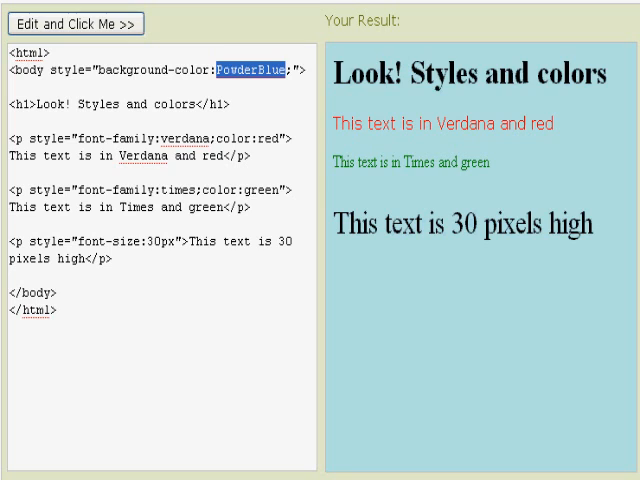
text(Purple)
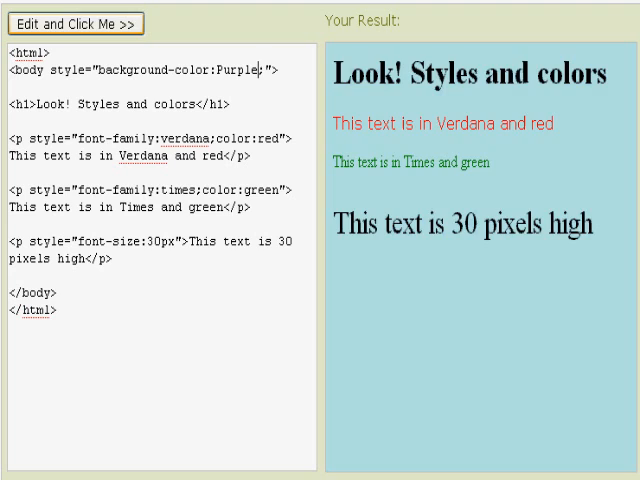
click(78, 24)
text(Orang)
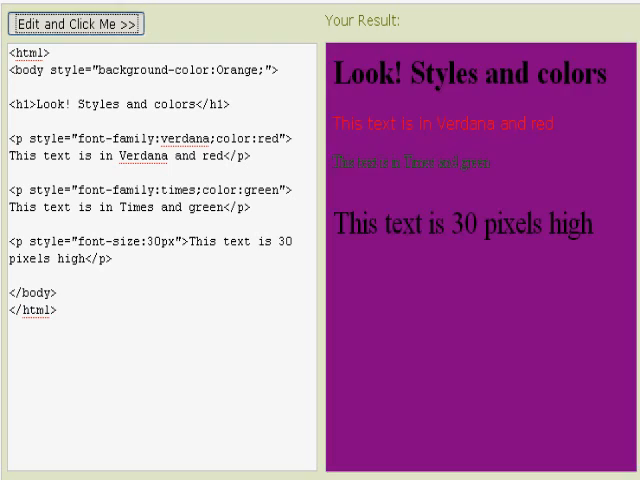
click(74, 24)
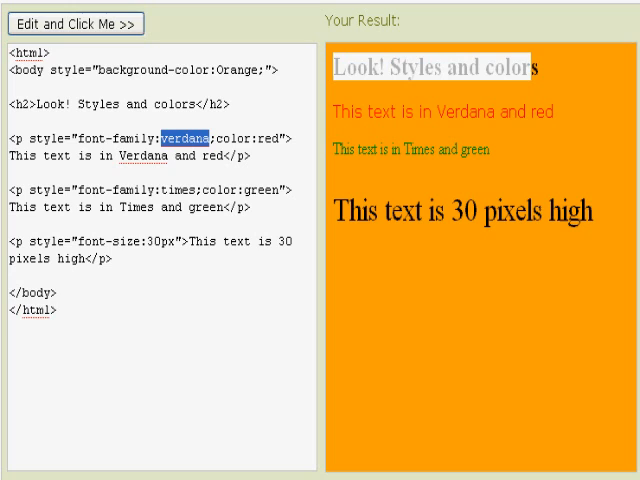
Set the red paragraph's font to Arial and render it, selecting the 30px size text next
text(Arial)
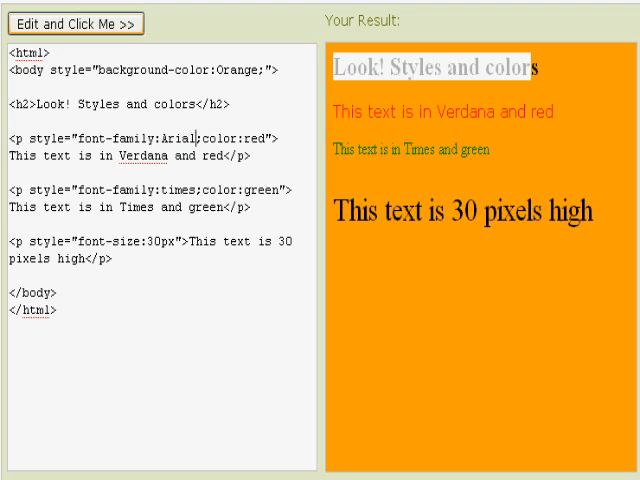
click(78, 24)
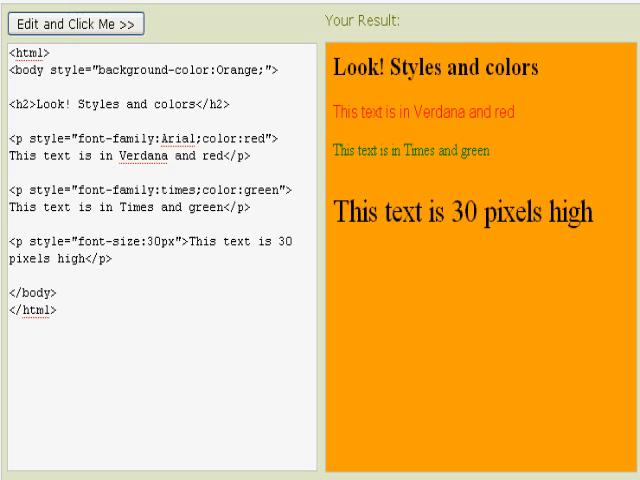
drag(384, 152, 504, 152)
text(5)
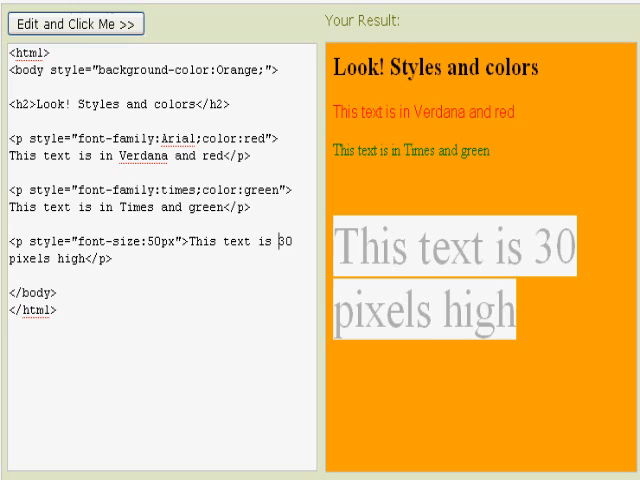
Render the last paragraph at font-size 50px reading 'This text is 50 pixels high'
click(76, 24)
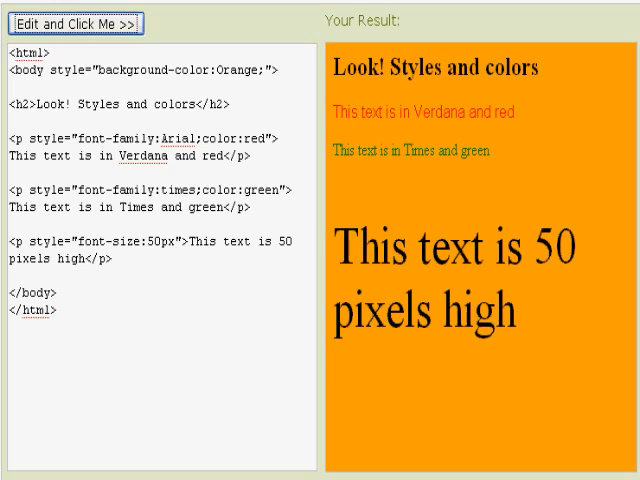
click(74, 24)
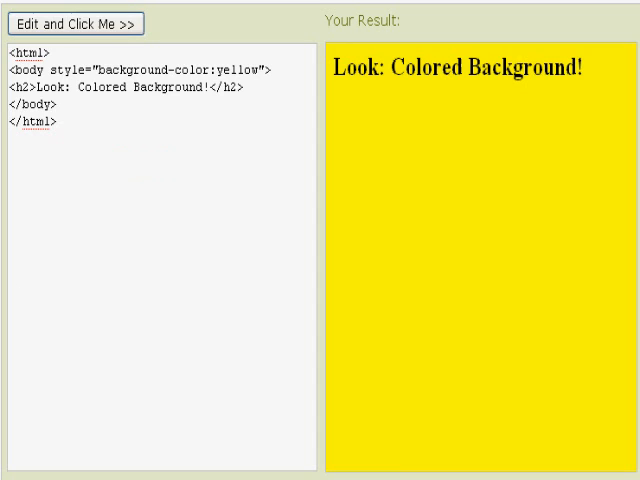
Replace the body's yellow background colour with Brown
double_click(236, 70)
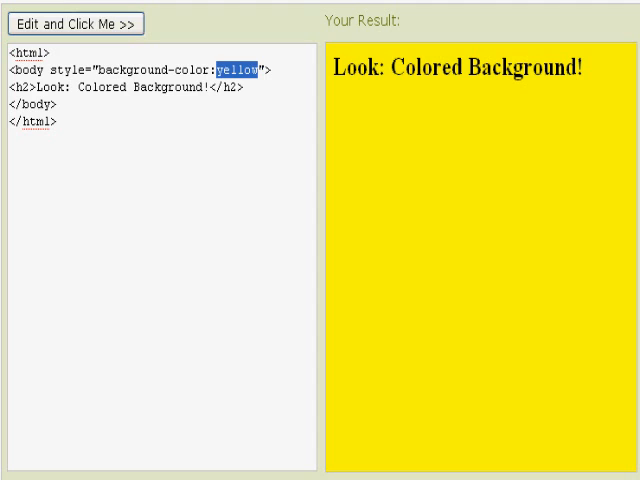
text(Brown)
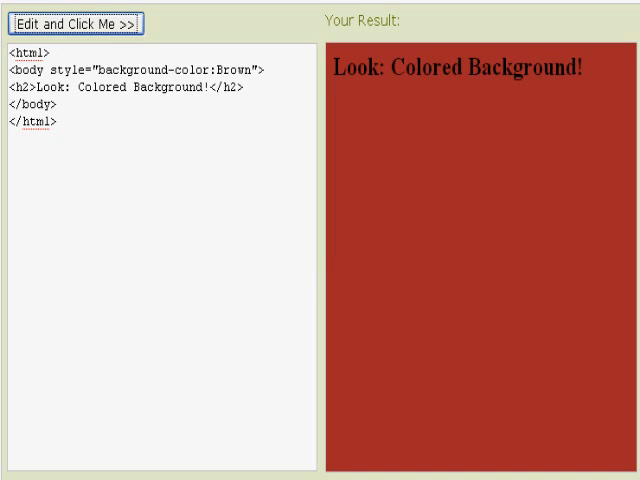